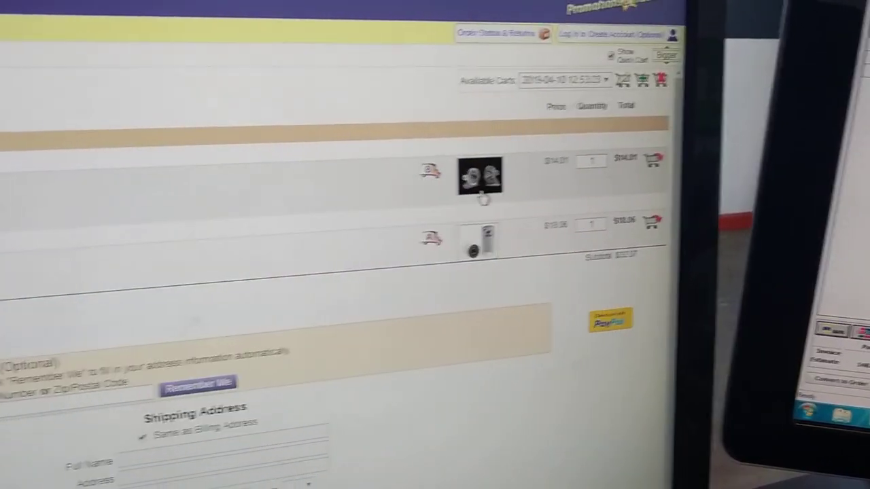
click(480, 178)
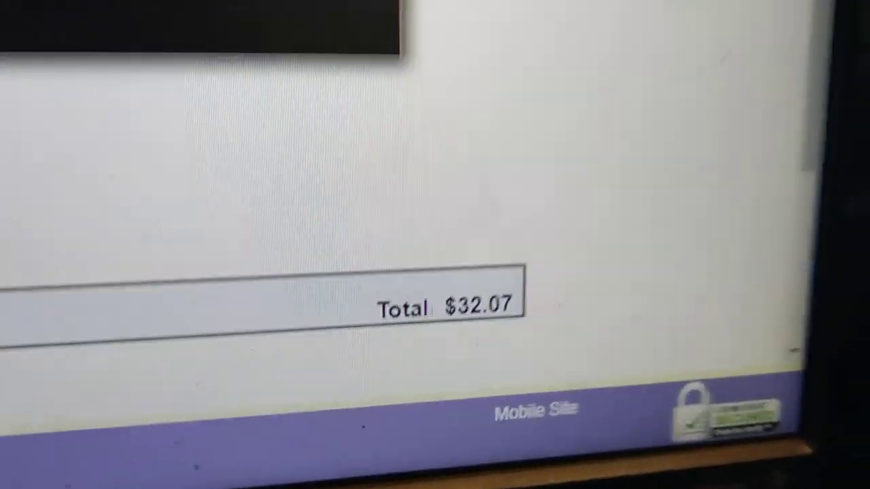
scroll(up, 3)
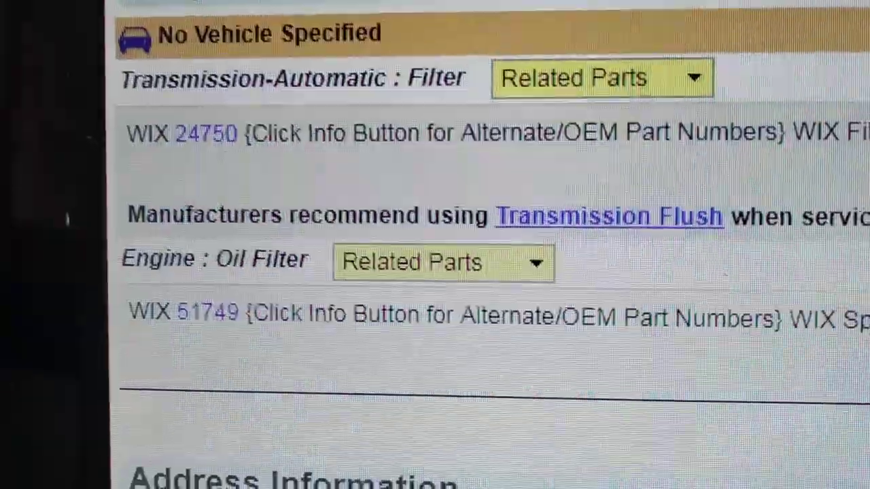
scroll(up, 3)
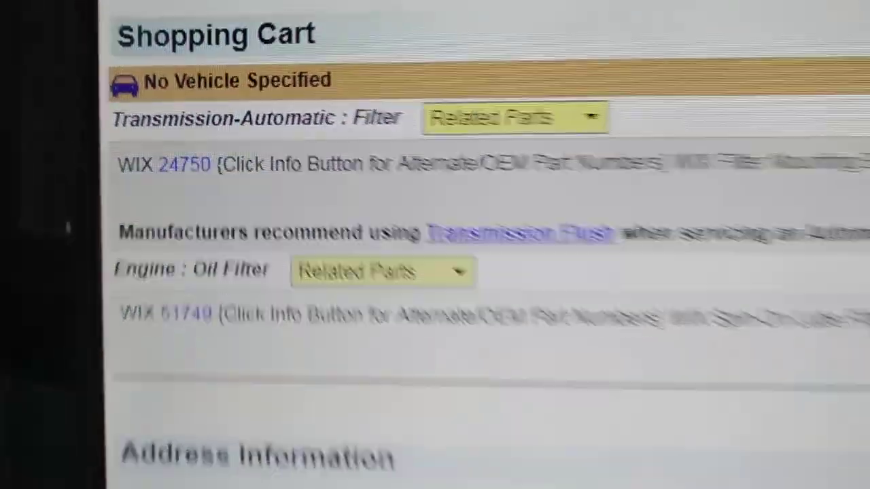